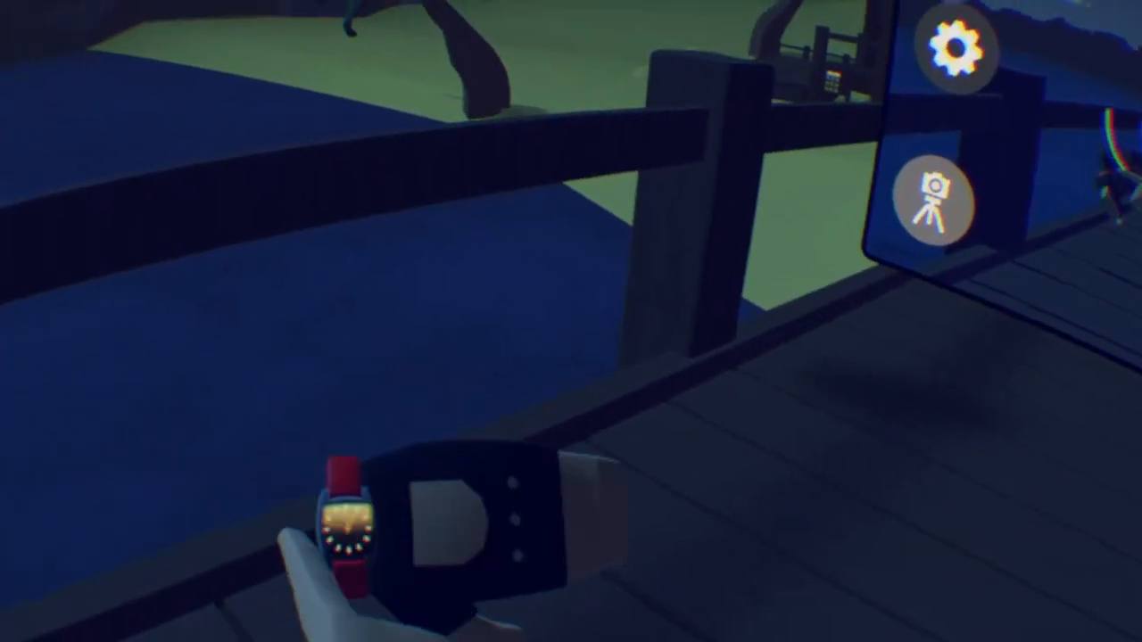
# Show the LemonsEscapeRooms room info panel with Join Public Room and Start Game options
pyautogui.click(933, 207)
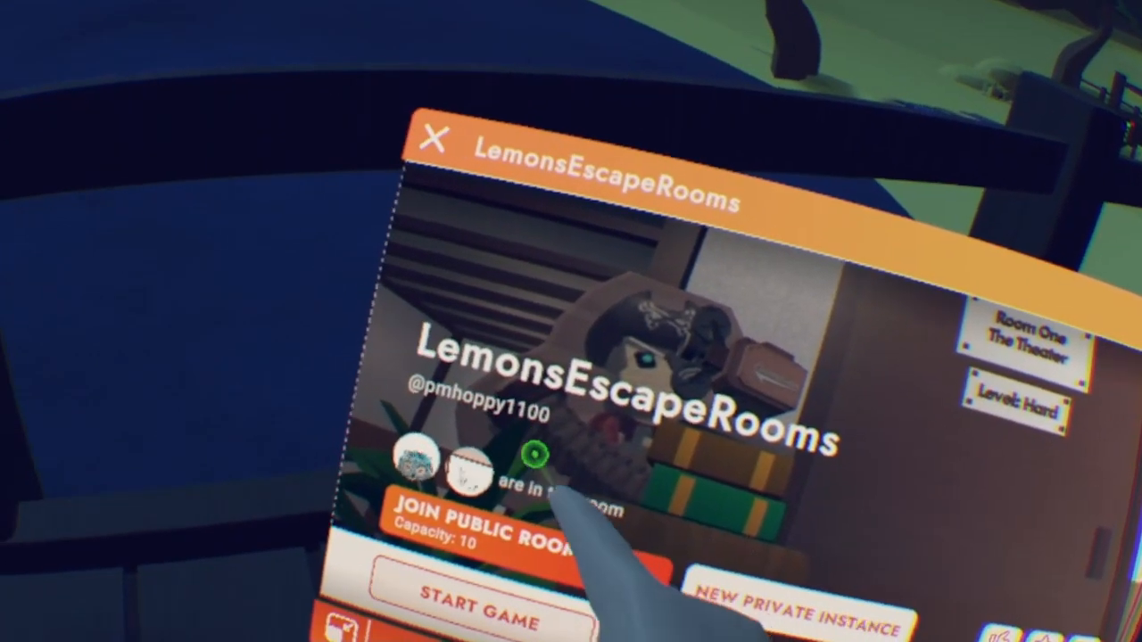